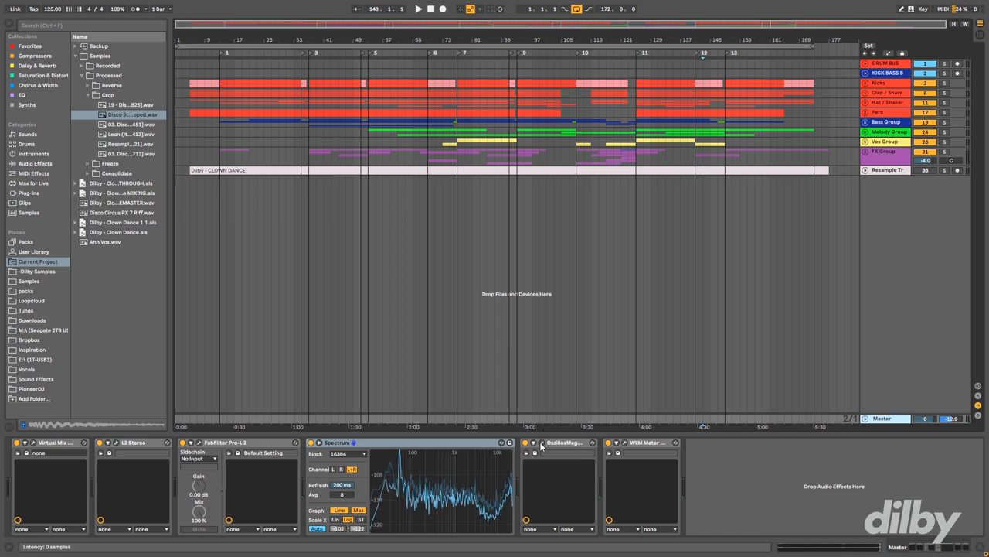
Step: Show the Oszillos Mega Scope plugin window from the Master track's device
left_click(541, 442)
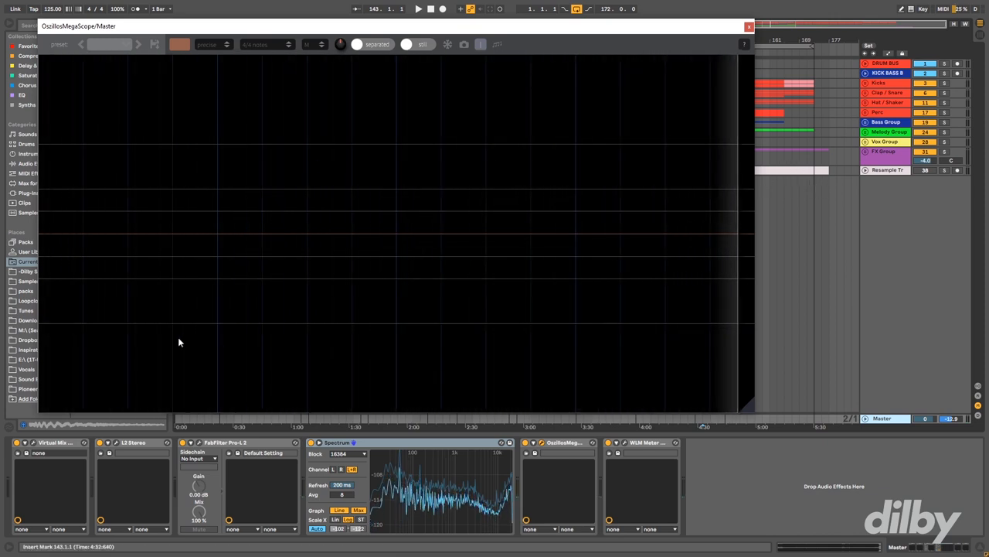
left_click(417, 9)
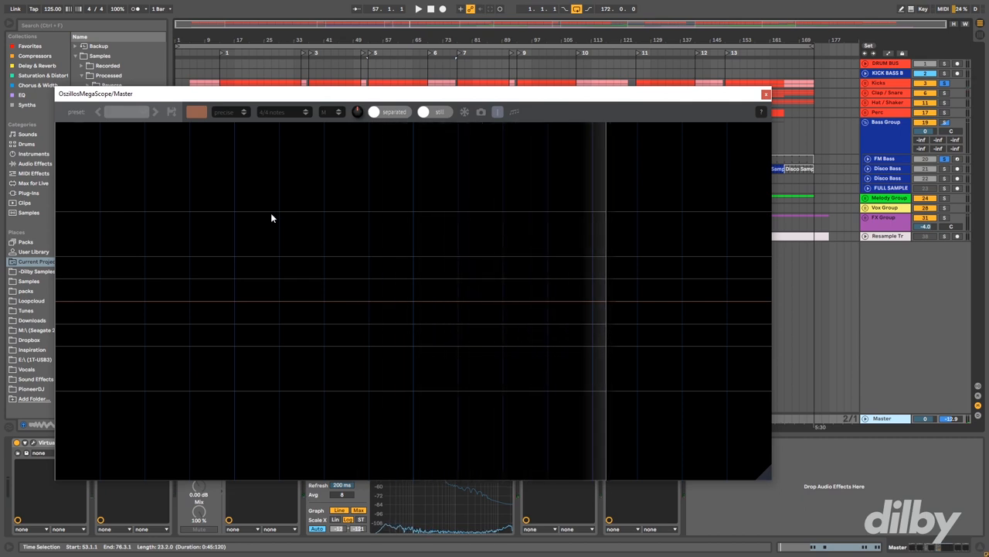
Step: Start playback so the enlarged scope begins receiving the song's audio
left_click(417, 10)
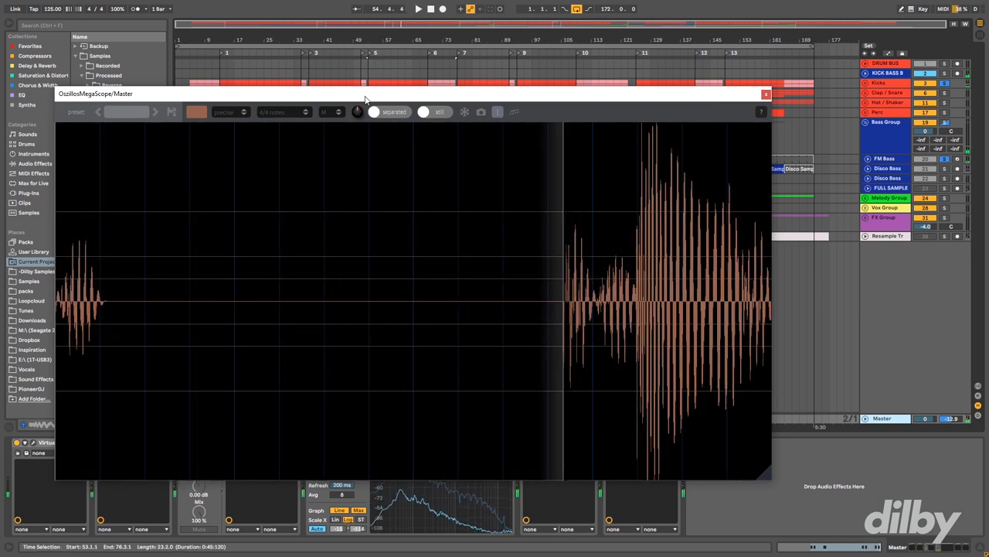
Step: Run the transport and solo tracks so the scope shows kick and FM bass bursts
left_click(767, 96)
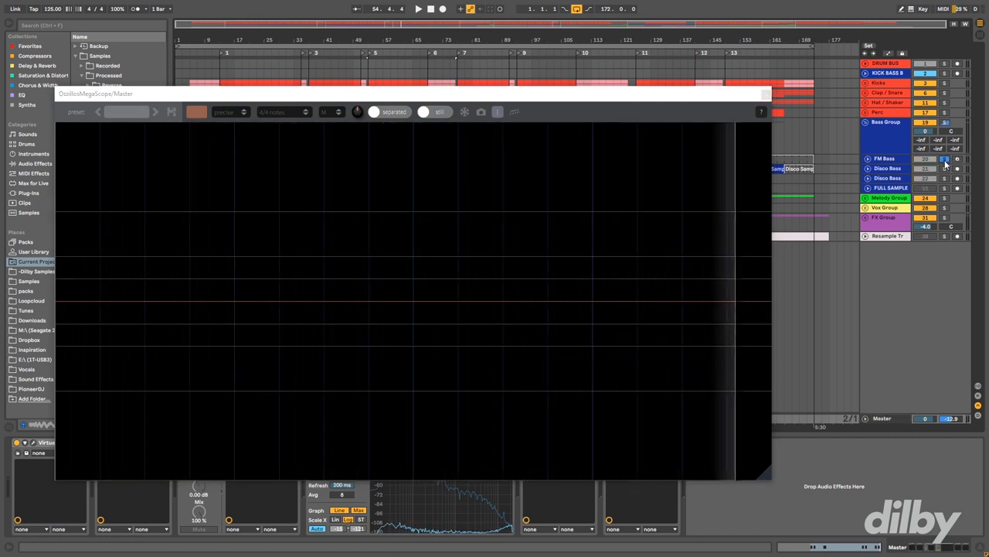
left_click(418, 9)
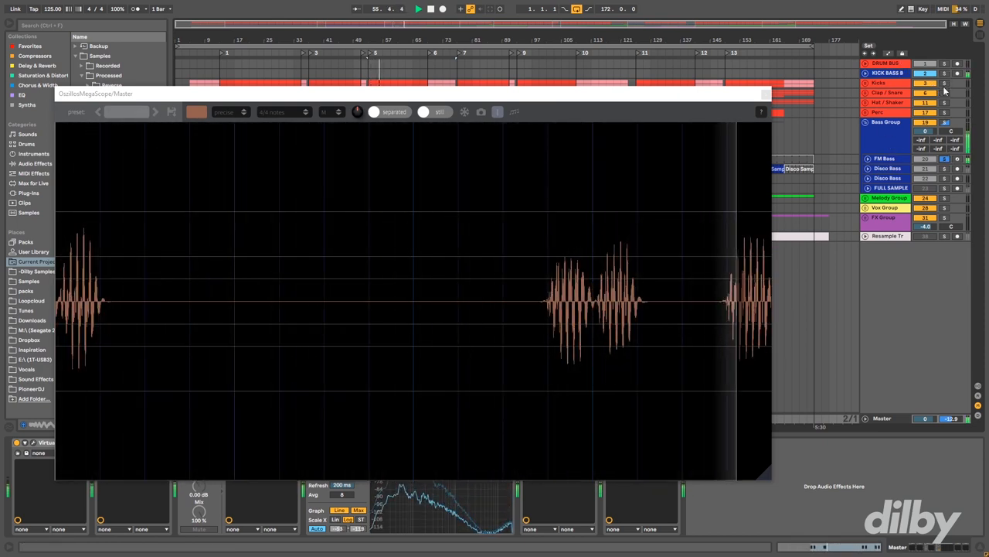
left_click(943, 83)
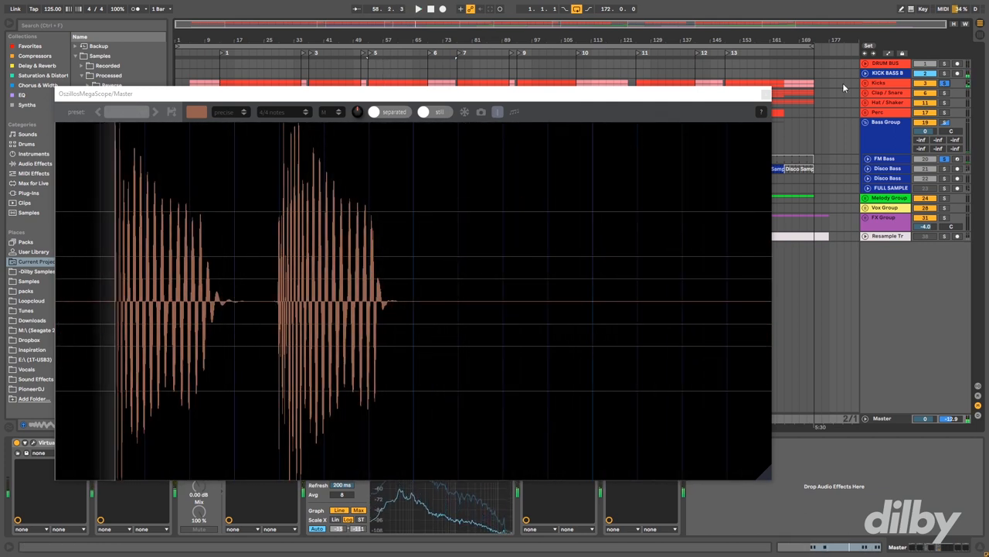
left_click(764, 94)
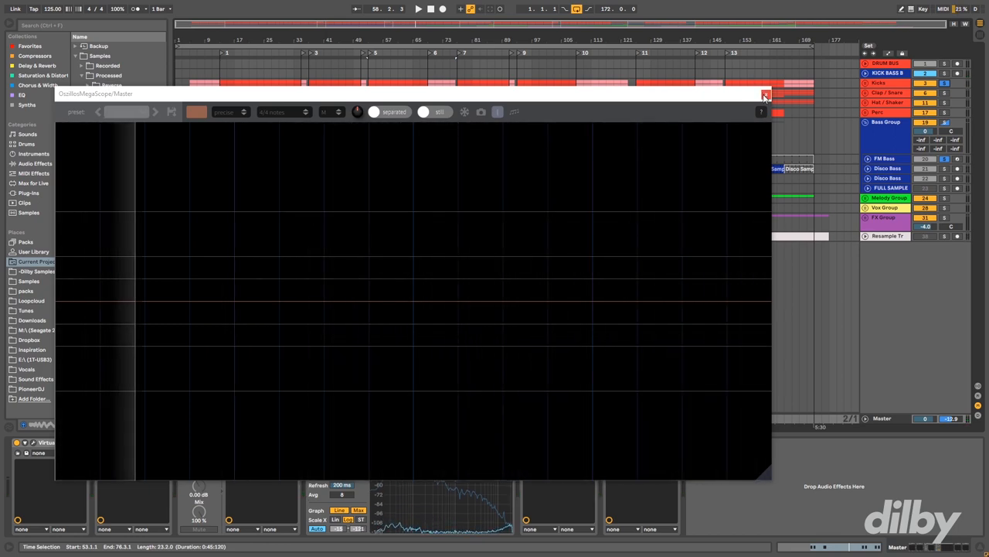